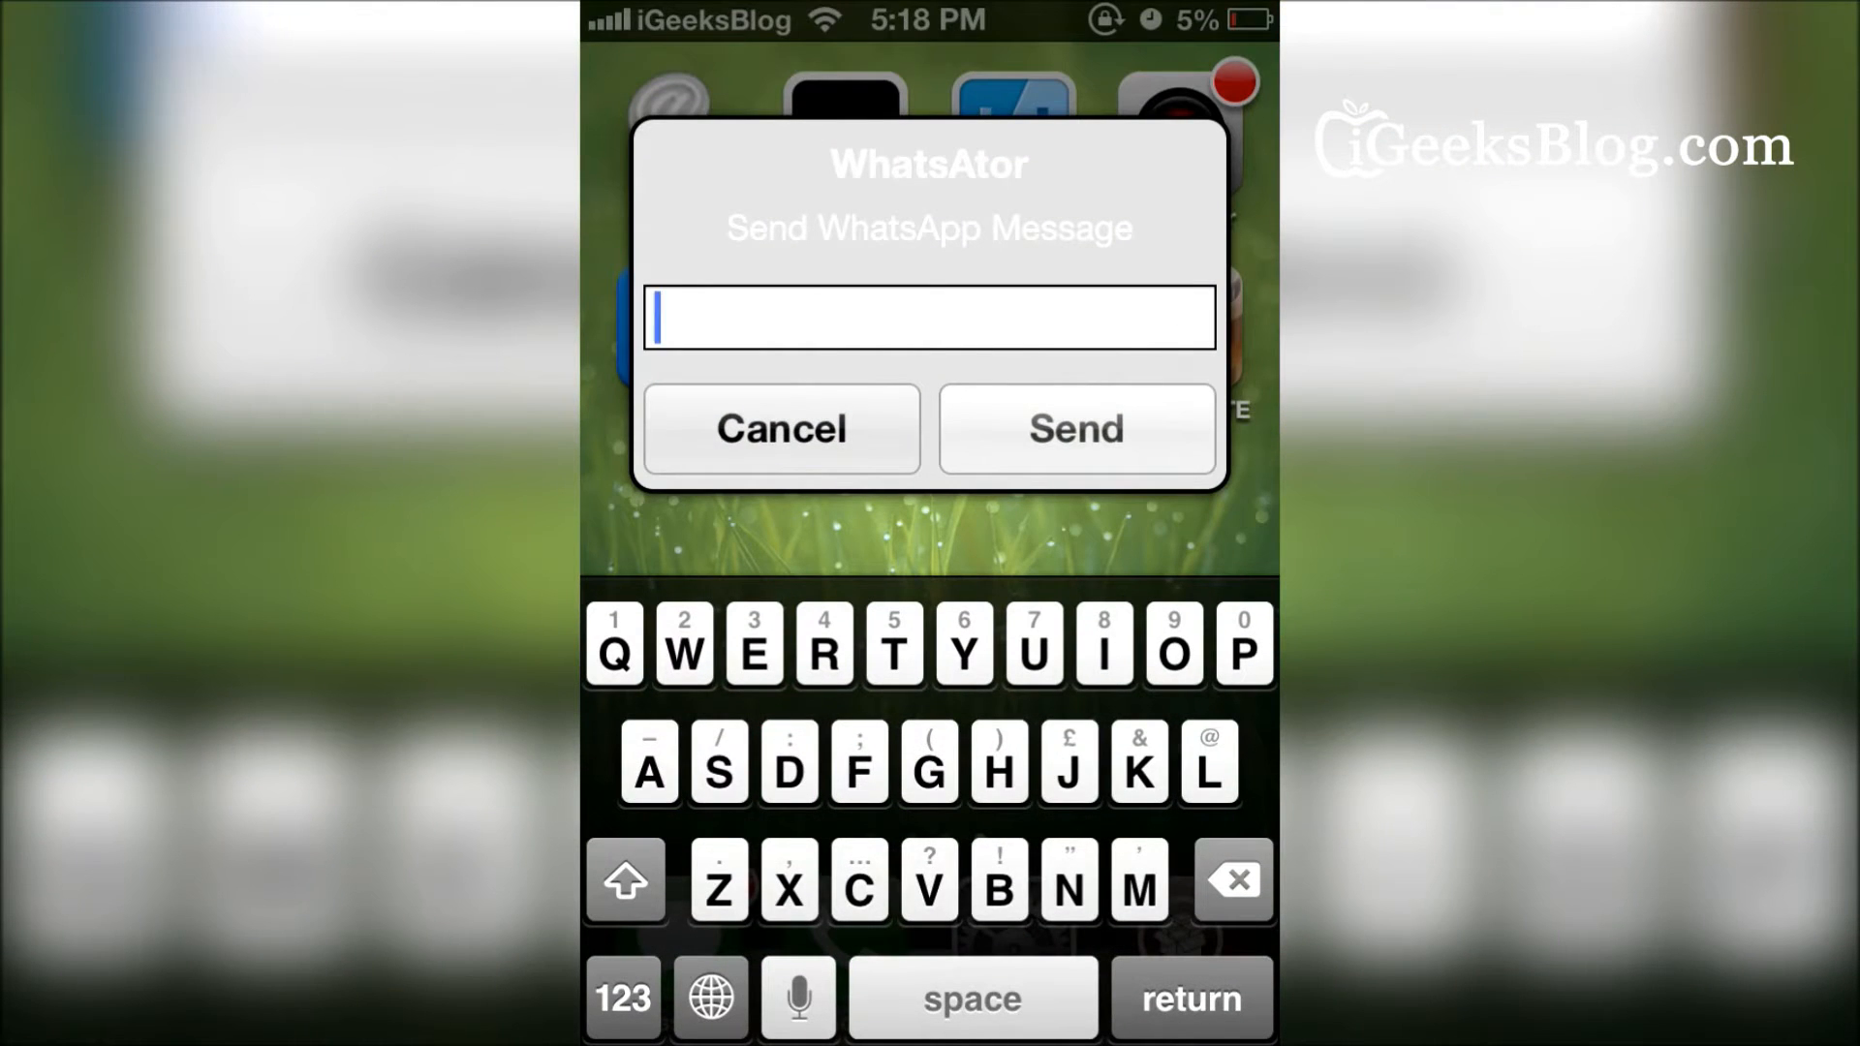
Type 'test' into the WhatsAtor Send WhatsApp Message popup before dismissing it.
{"action": "type", "text": "test"}
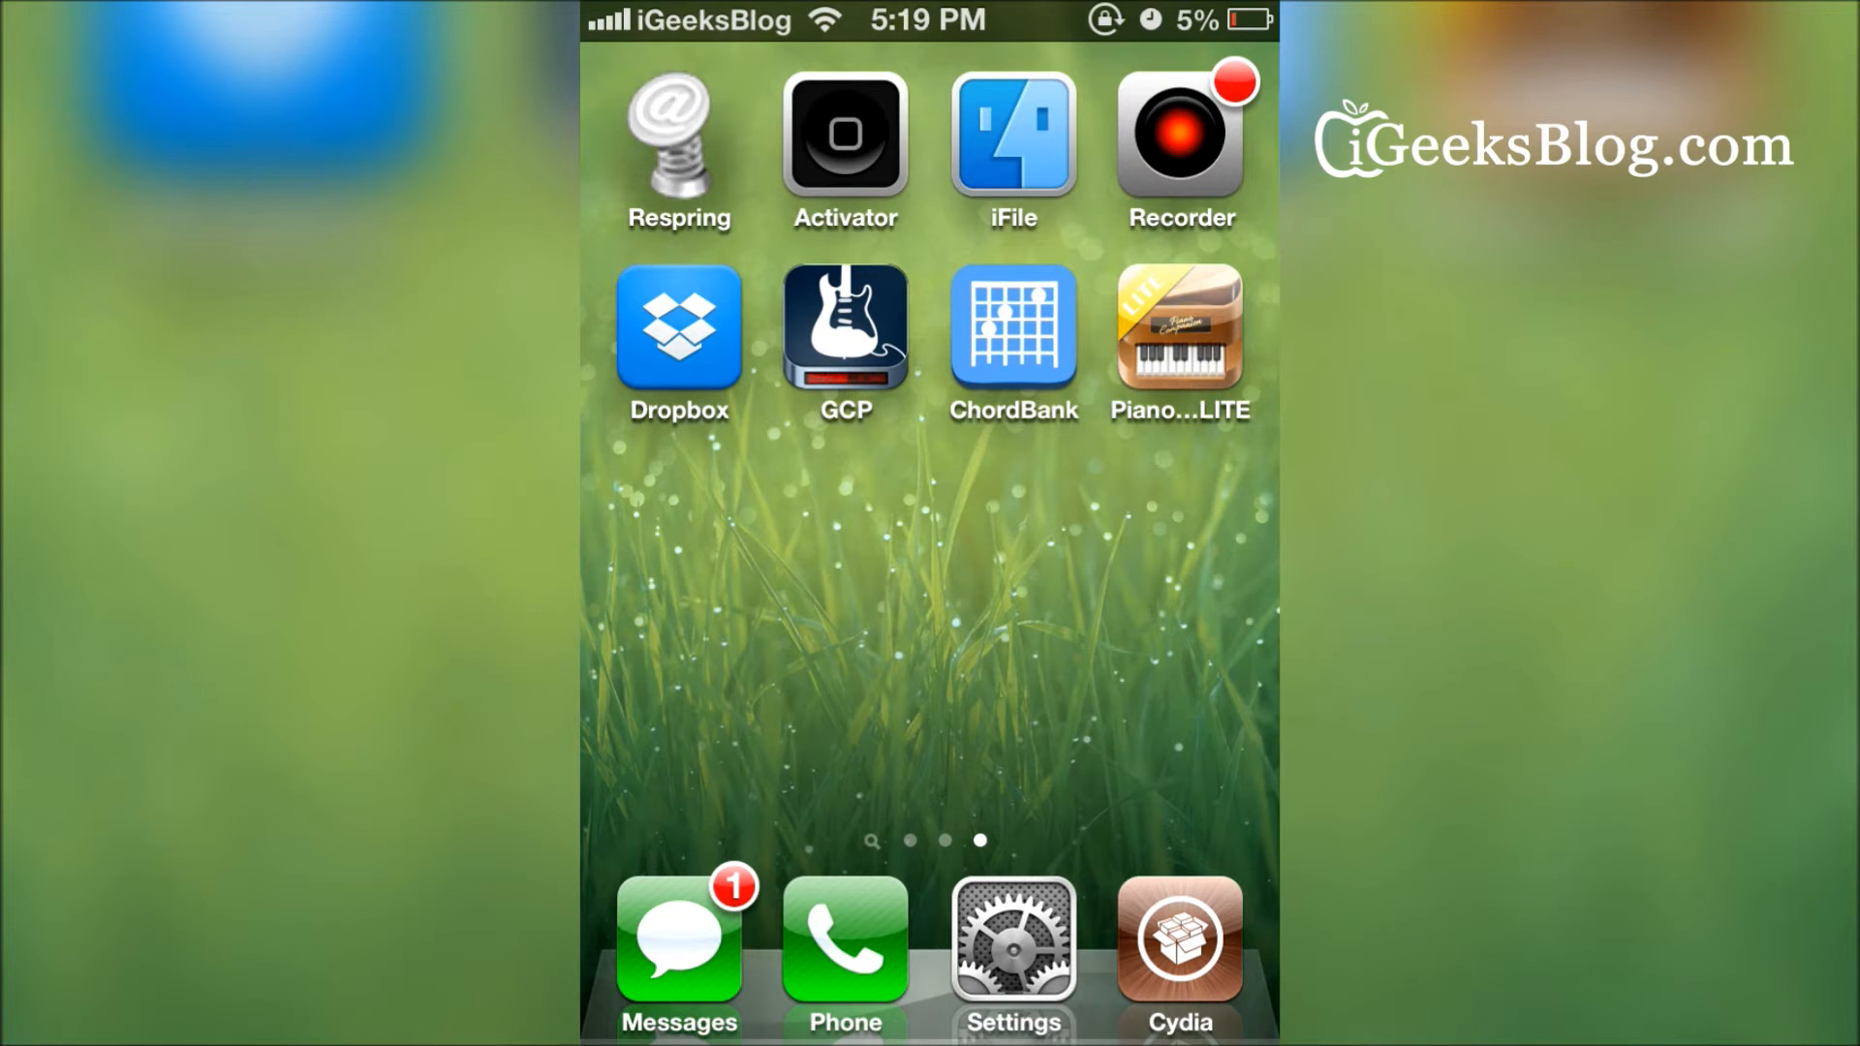
Launch Settings and go to the Activator page.
{"action": "left_click", "coordinate": [1011, 937]}
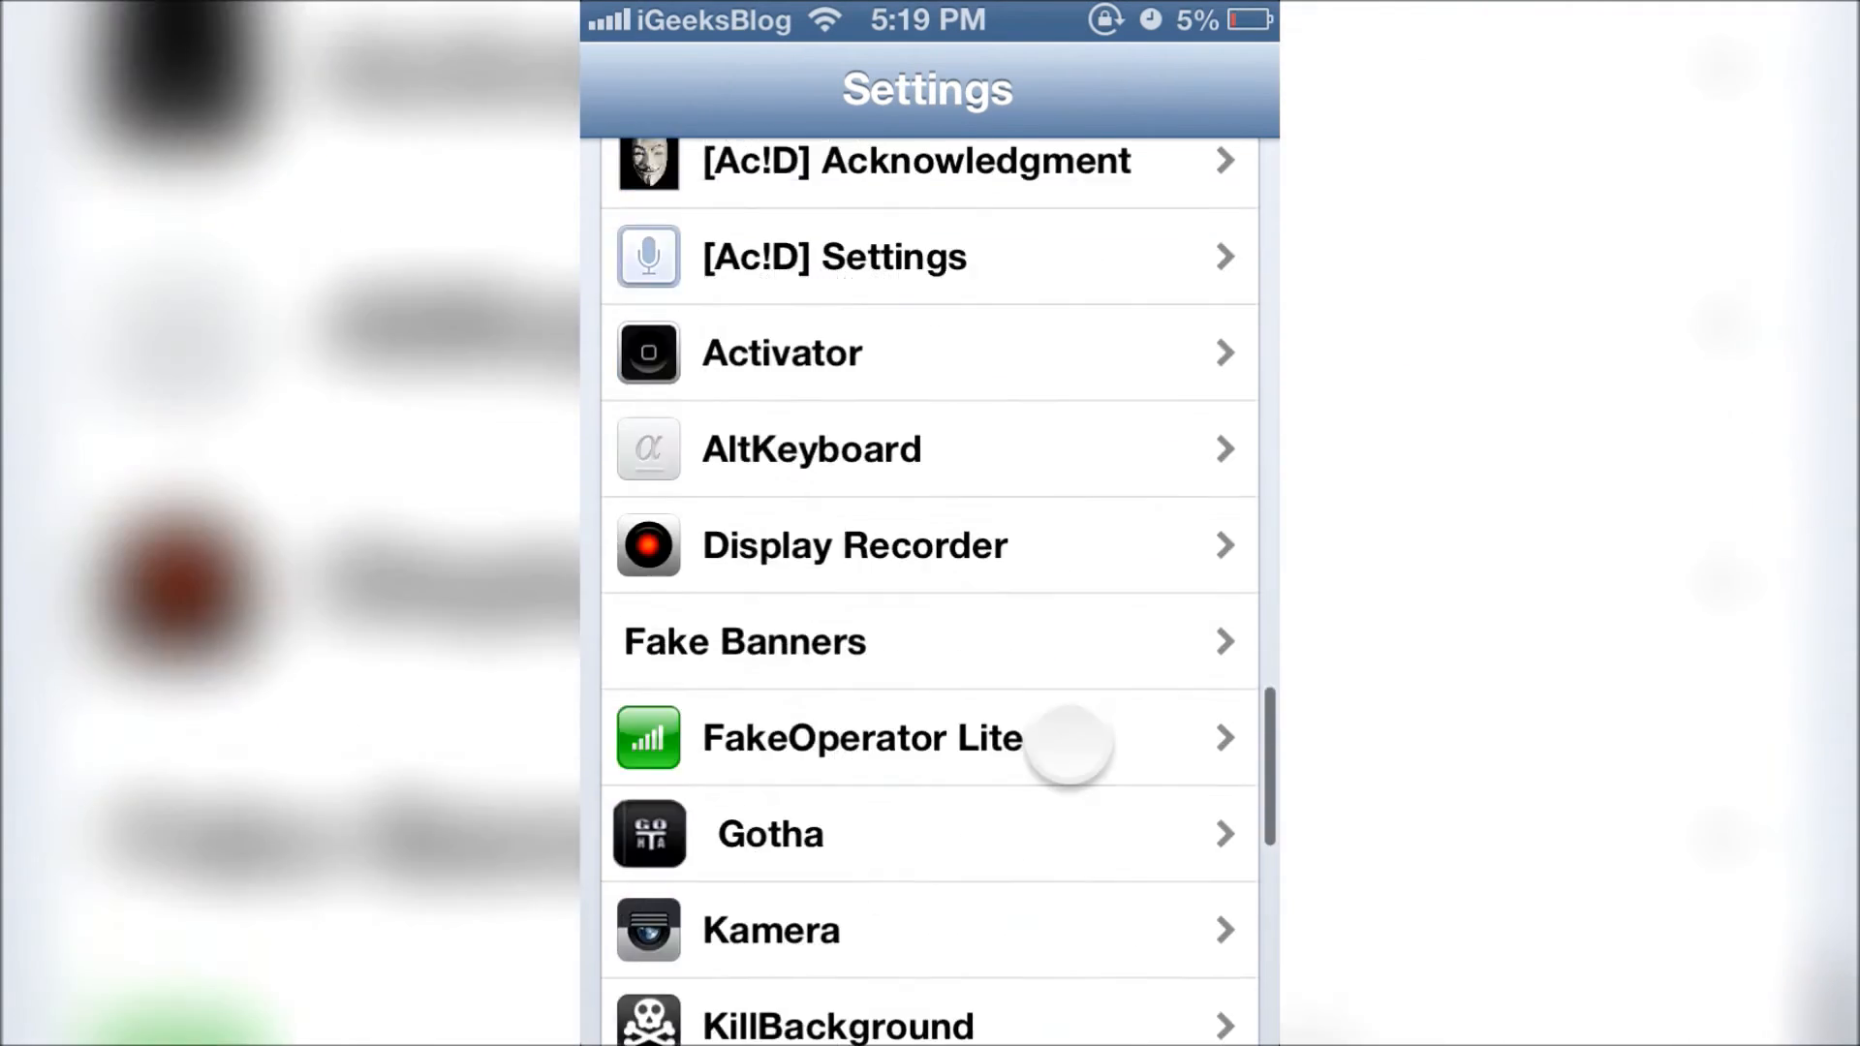
{"action": "left_click", "coordinate": [929, 377]}
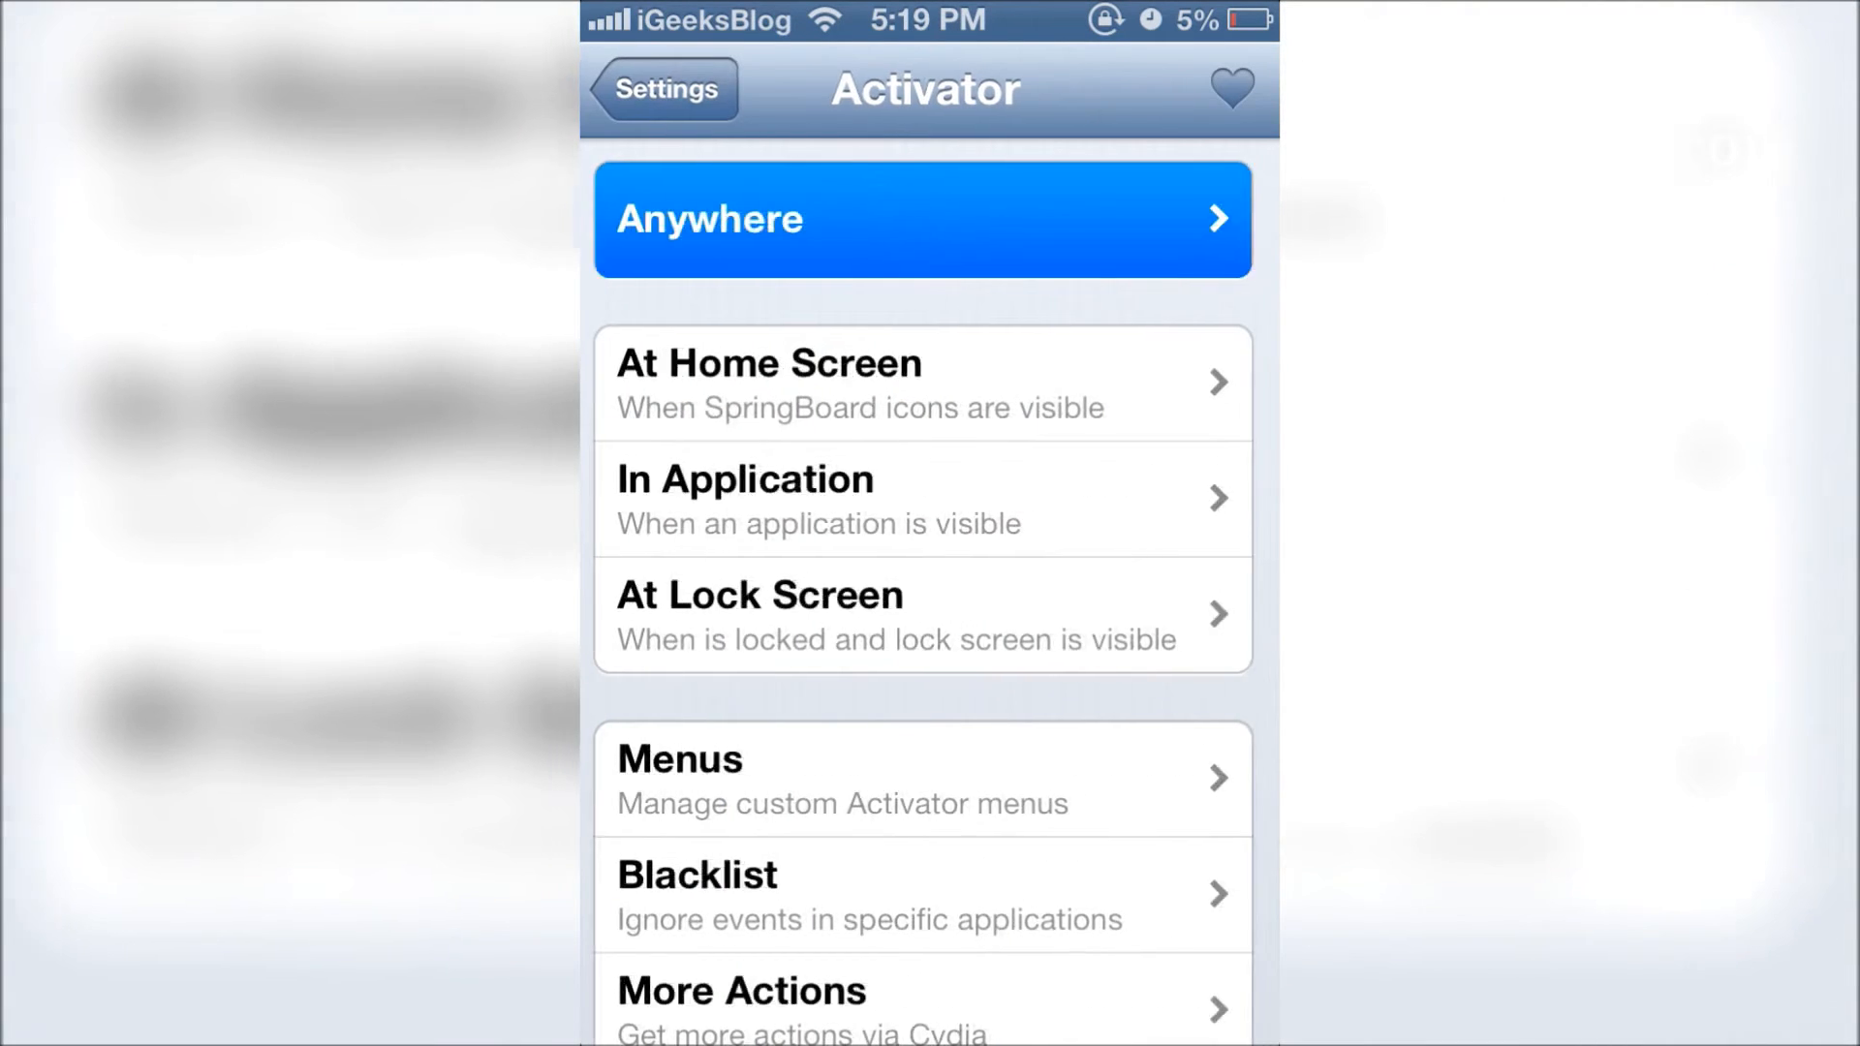
Bind the WhatsAtor action to an Anywhere gesture, trigger it, and cancel the popup.
{"action": "left_click", "coordinate": [923, 218]}
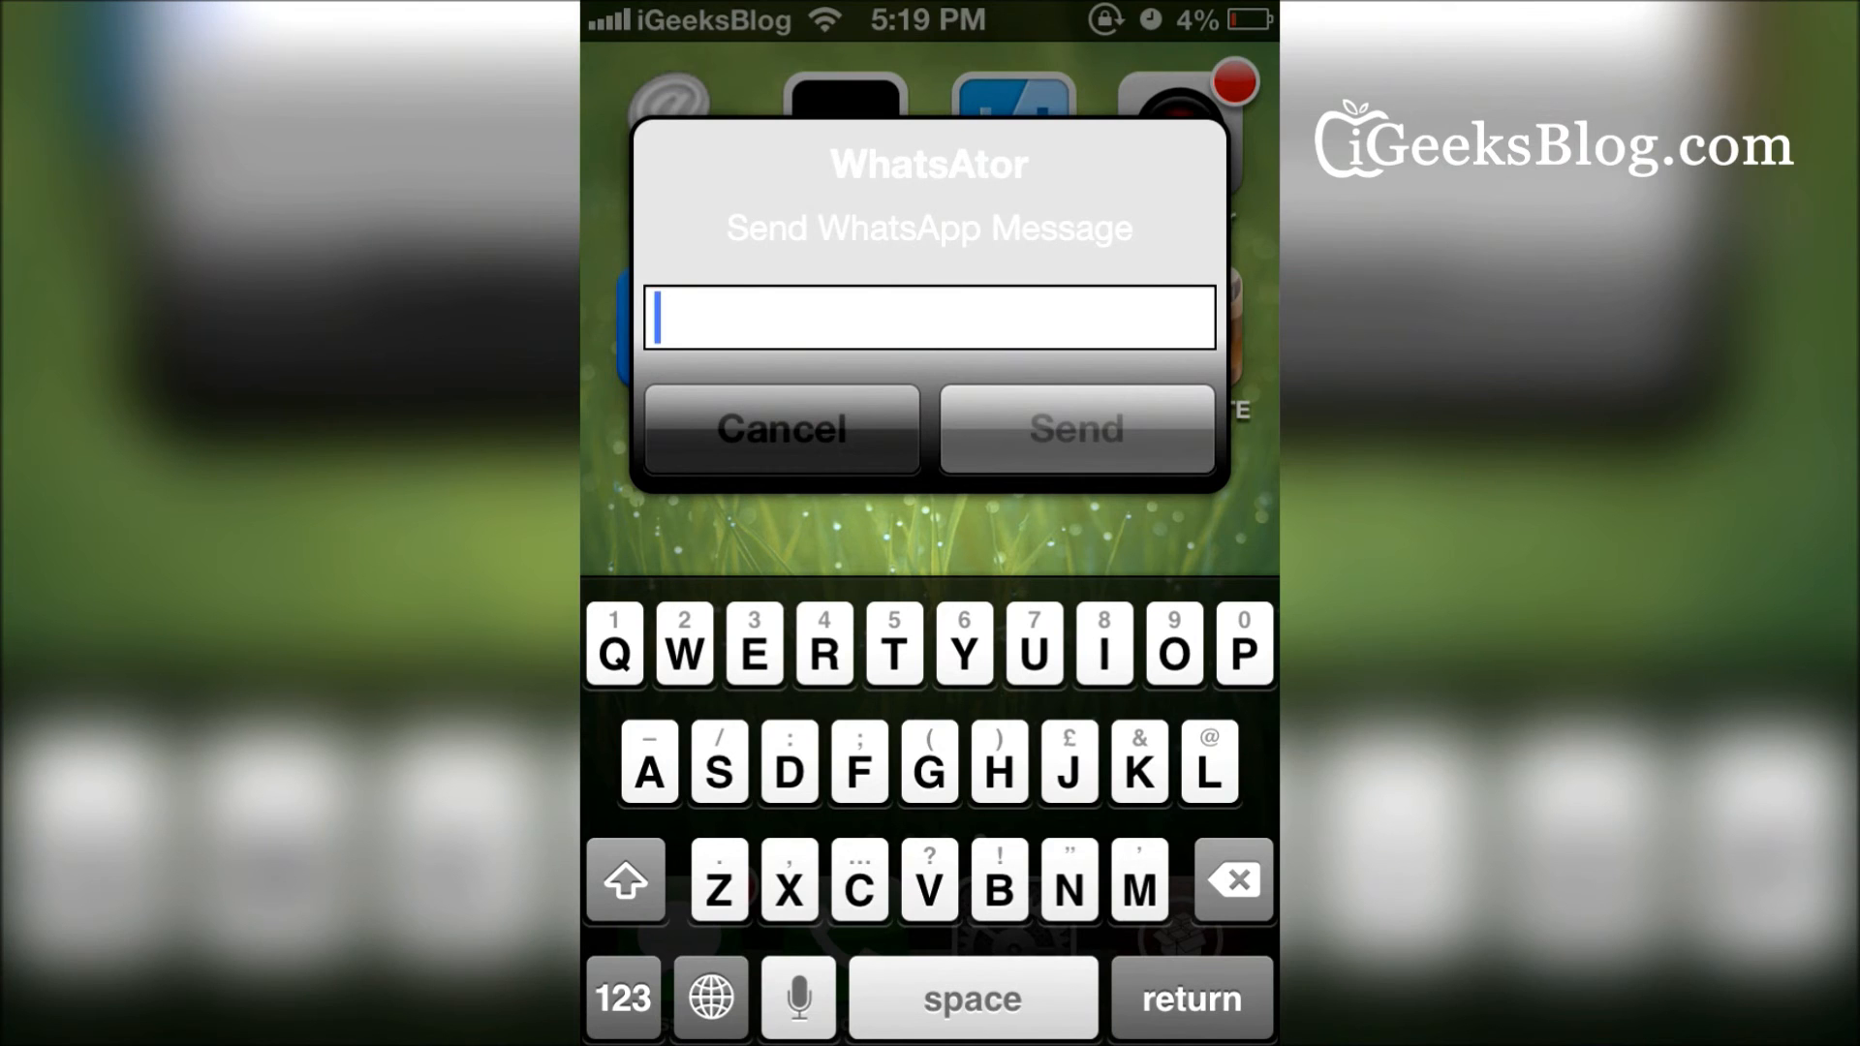
{"action": "left_click", "coordinate": [779, 428]}
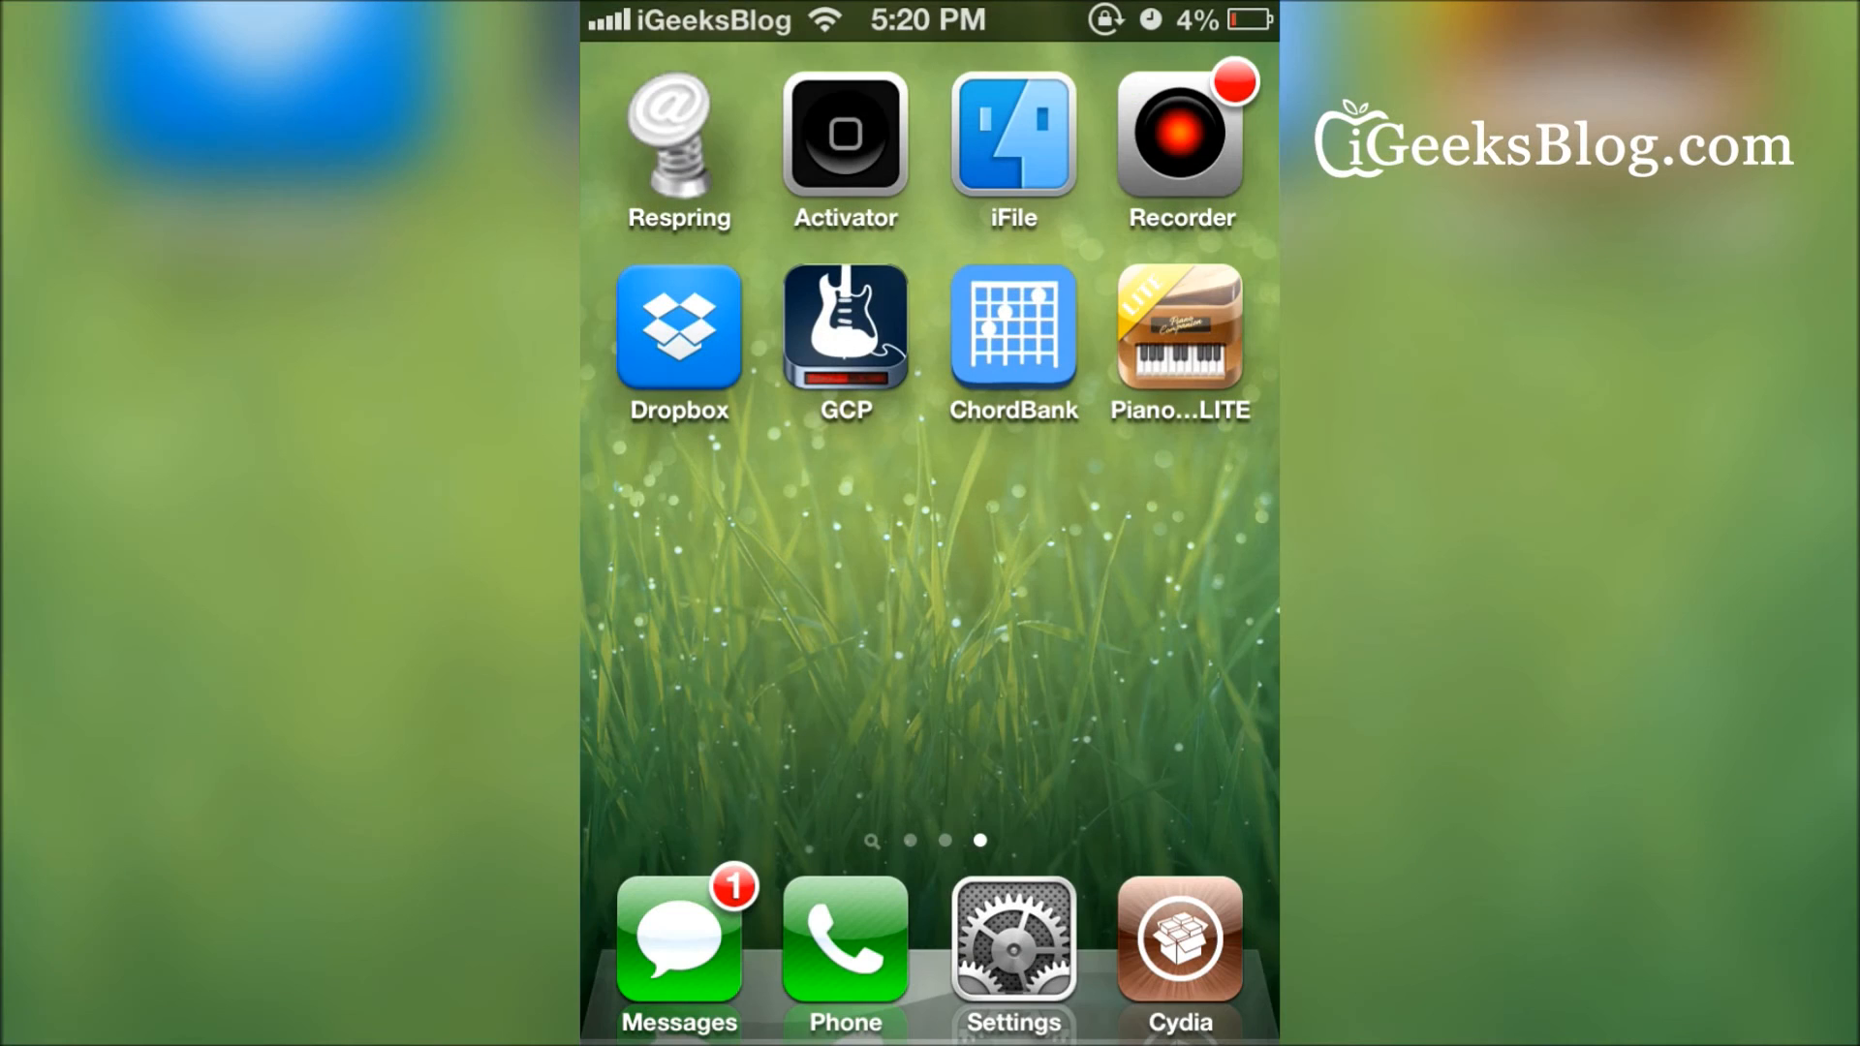